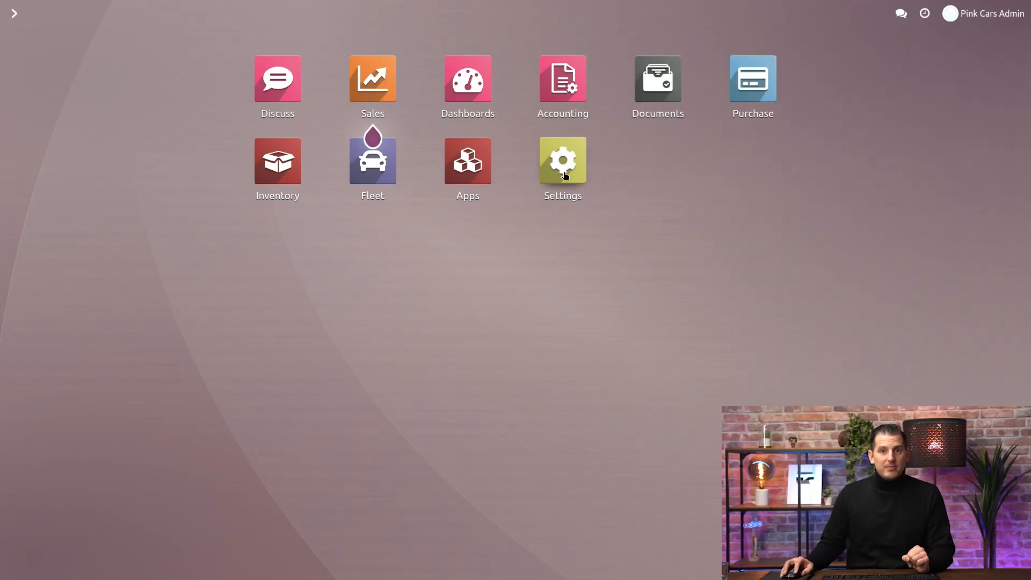
Step: Open Settings, choose the Accounting section, and focus the settings search box
left_click(562, 159)
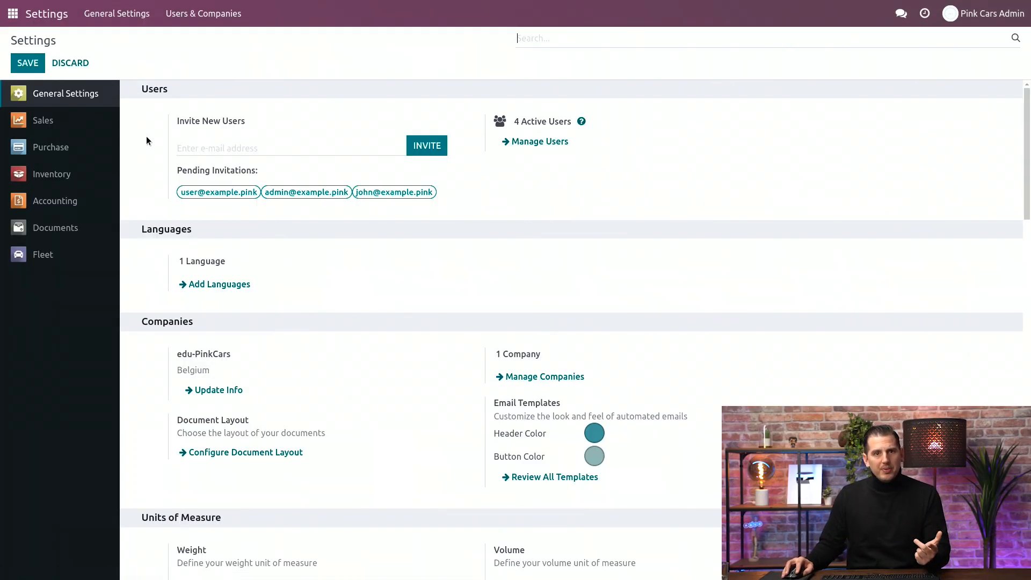
left_click(55, 200)
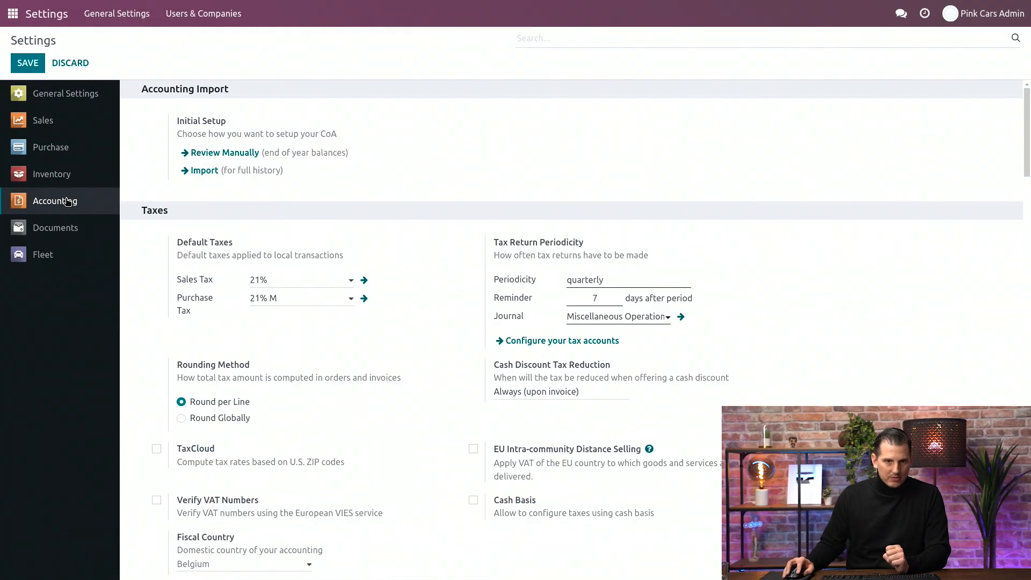
left_click(612, 38)
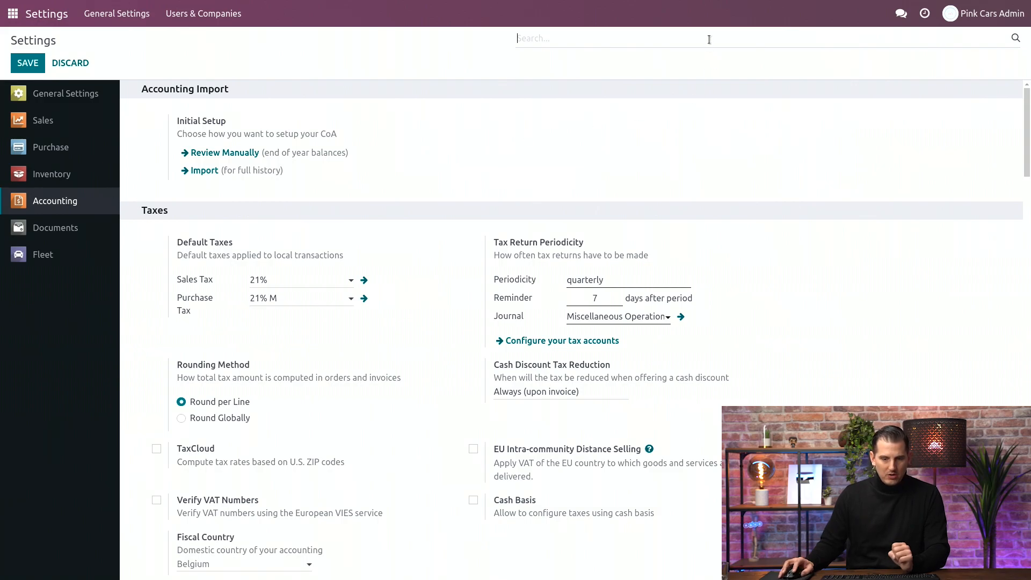
Step: Search settings for 'yea' to show Fiscal Periods: last day December 31, Fiscal Years enabled
type("yea")
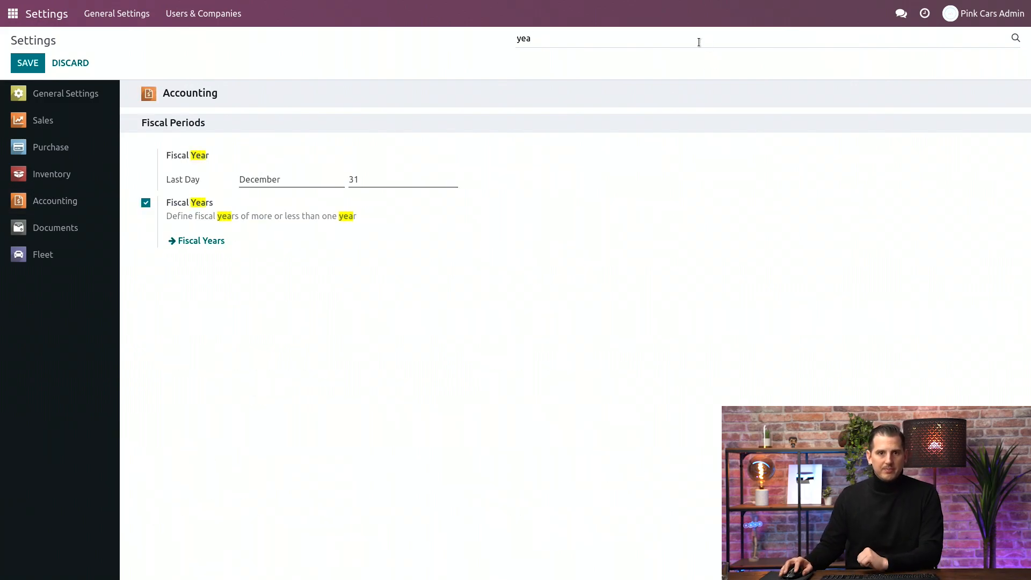
mouse_move(328, 173)
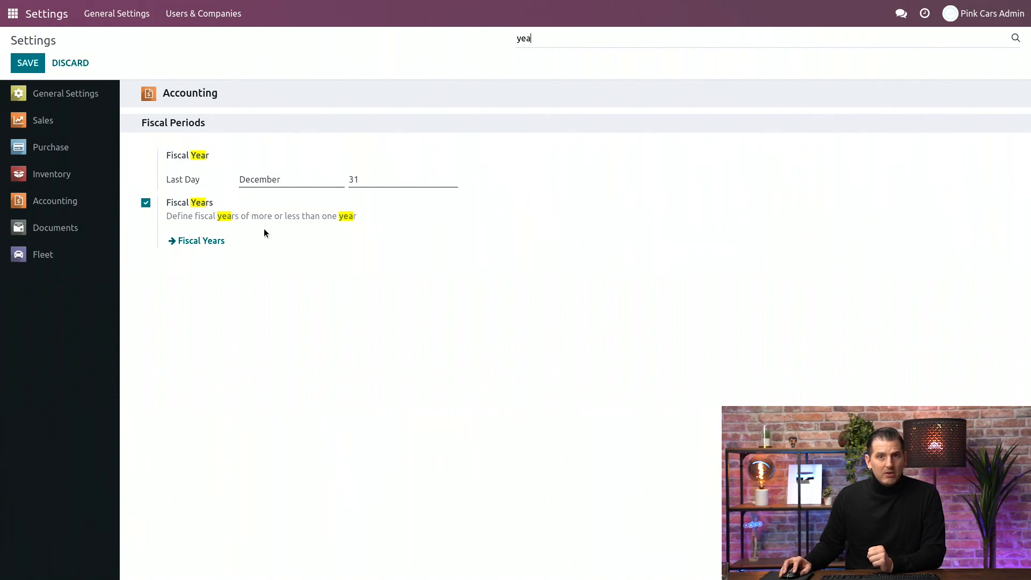
mouse_move(378, 240)
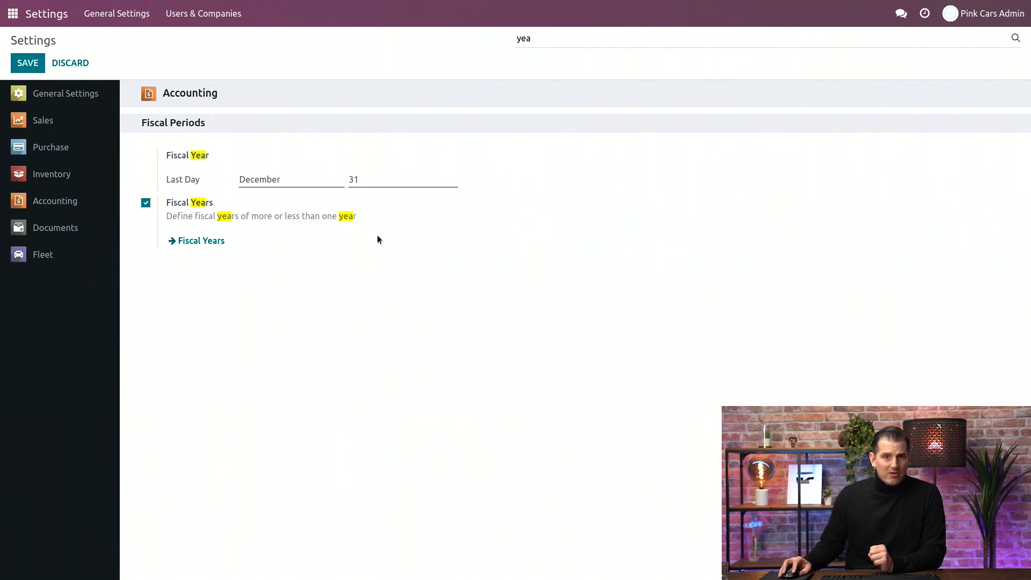
mouse_move(384, 176)
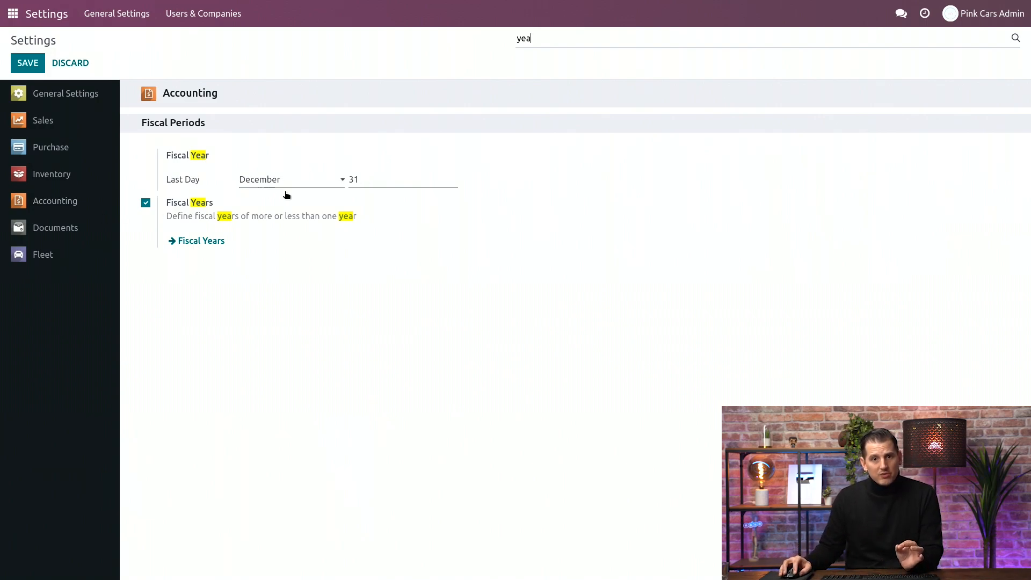
mouse_move(521, 160)
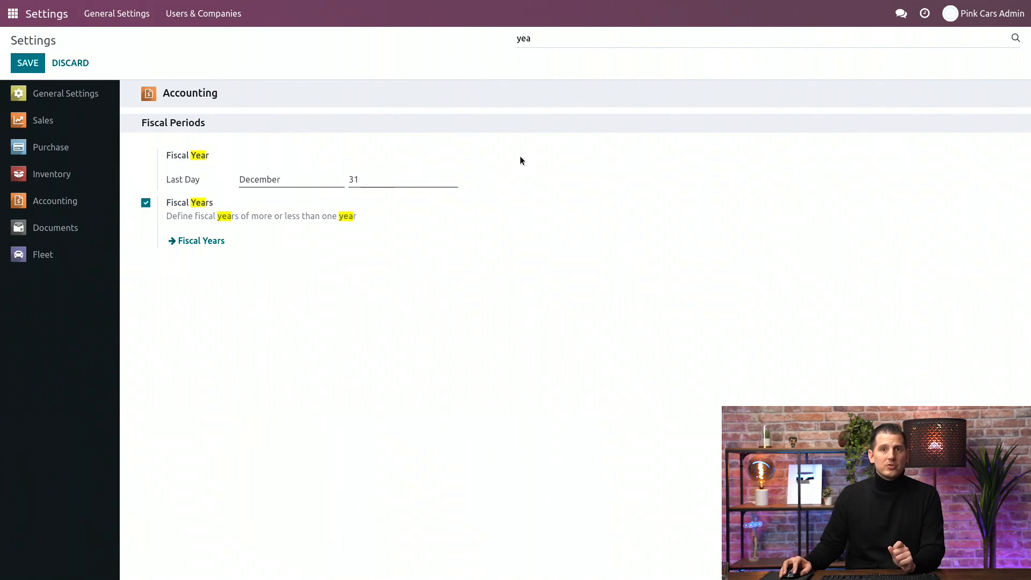